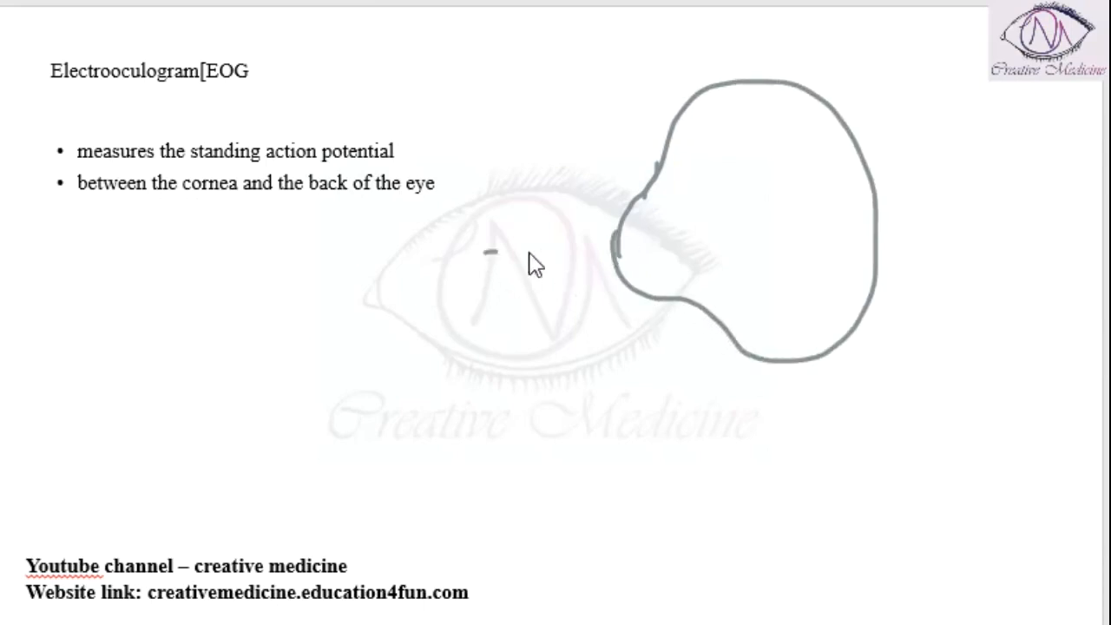
Step: Draw an arrow from left of the eyeball outline pointing into the cornea bulge
{"action": "left_click_drag", "start_coordinate": [486, 252], "coordinate": [607, 241]}
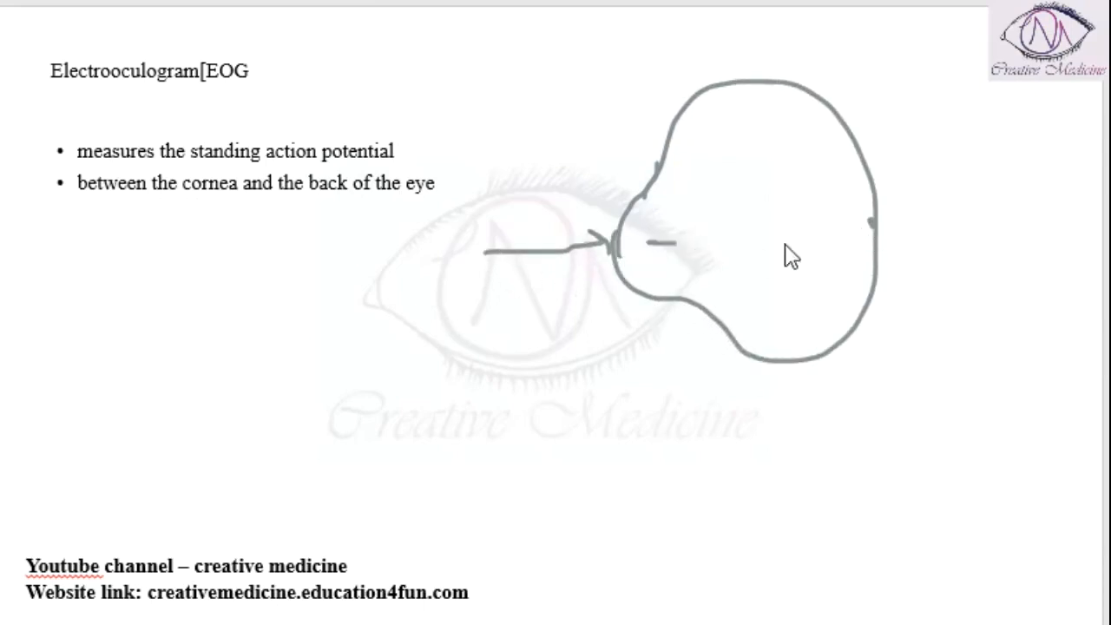